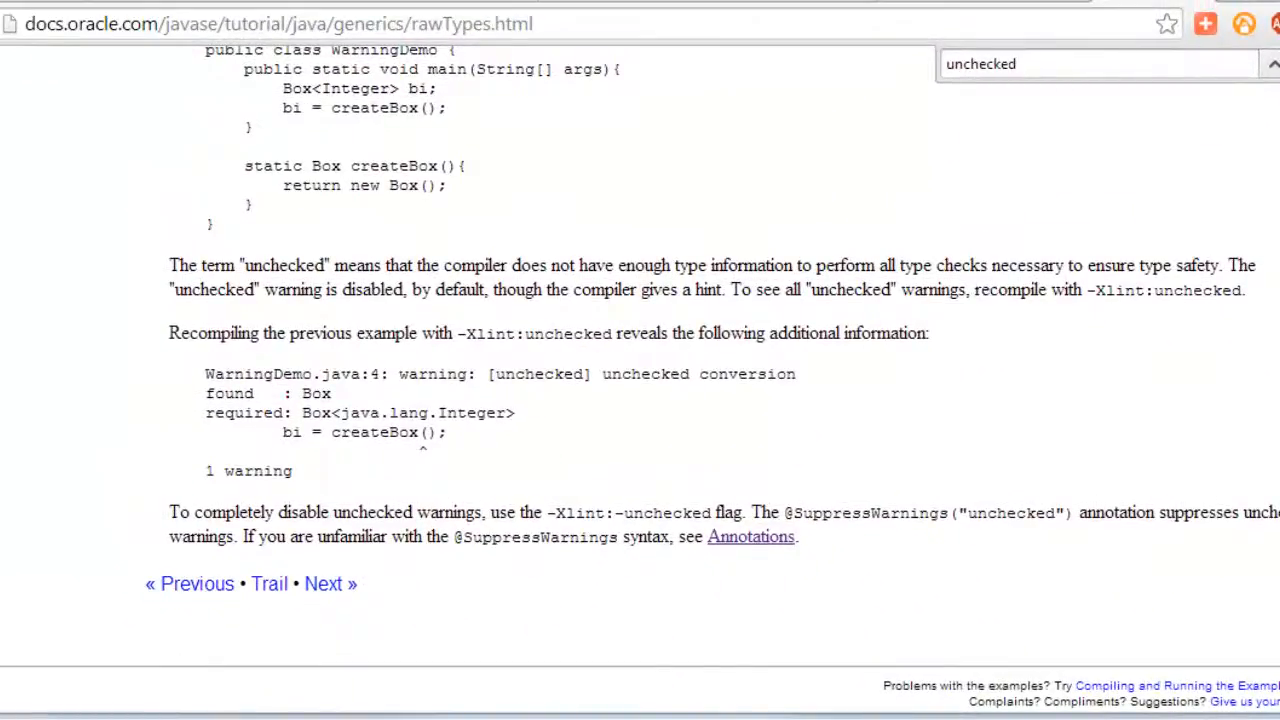
- Finish reading the unchecked-warnings docs, then open Properties for the Adventure1 project in NetBeans
scroll("down", 3)
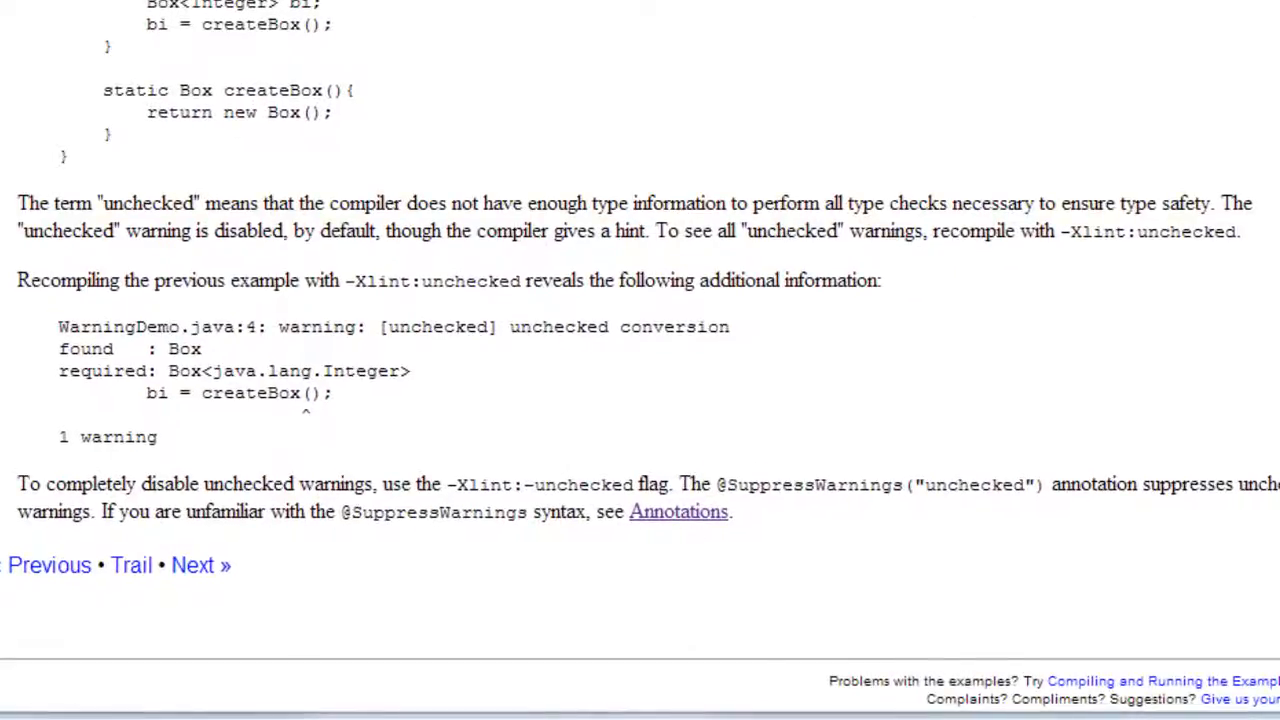
left_click_drag(16, 204, 1216, 204)
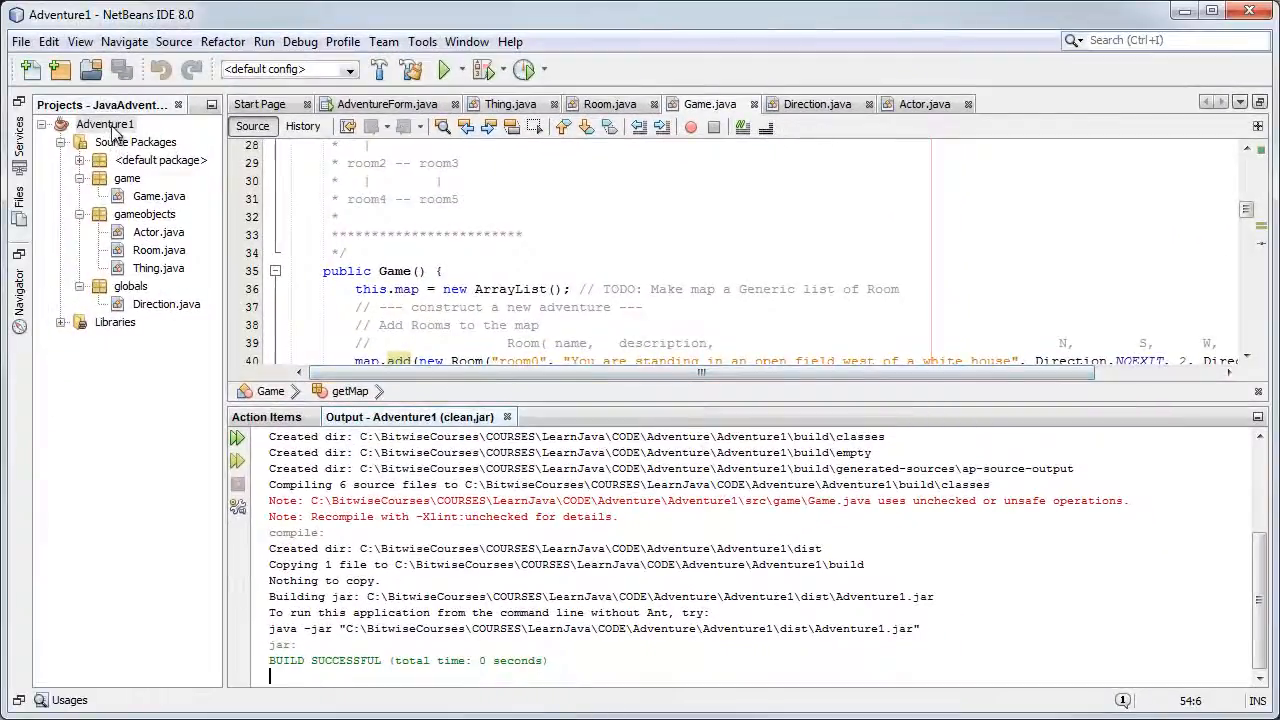
right_click(104, 124)
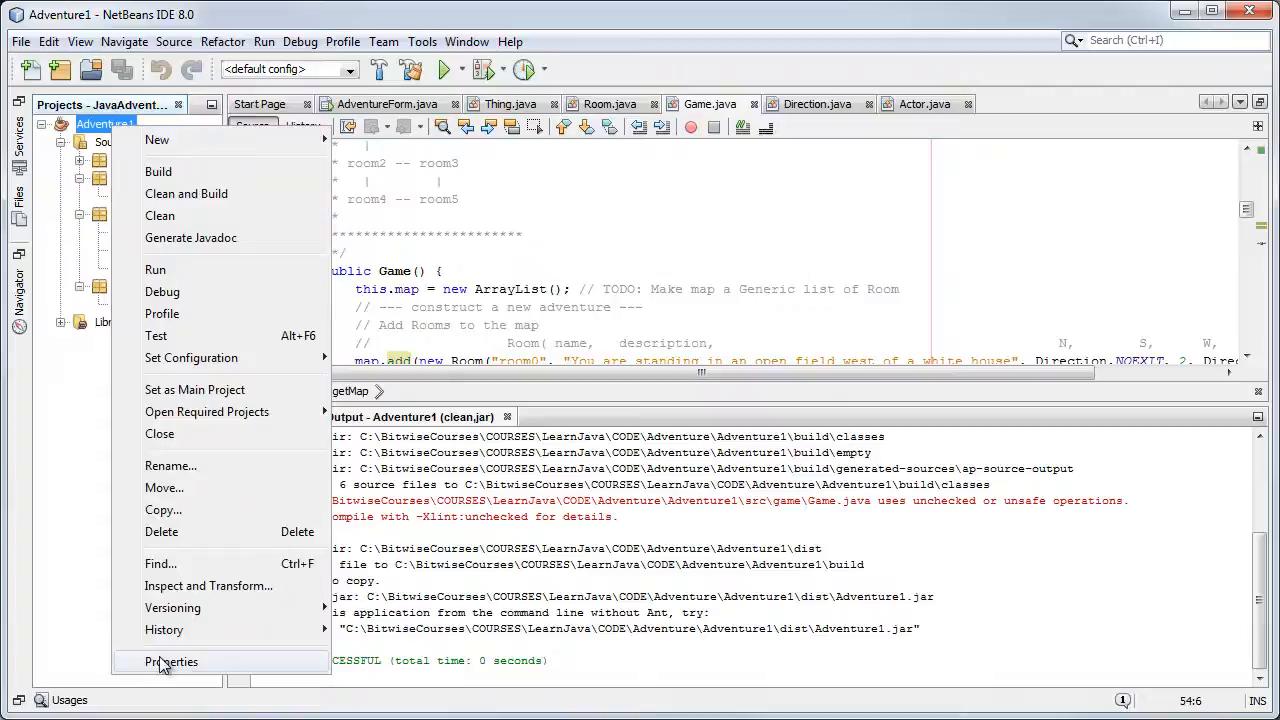
left_click(172, 660)
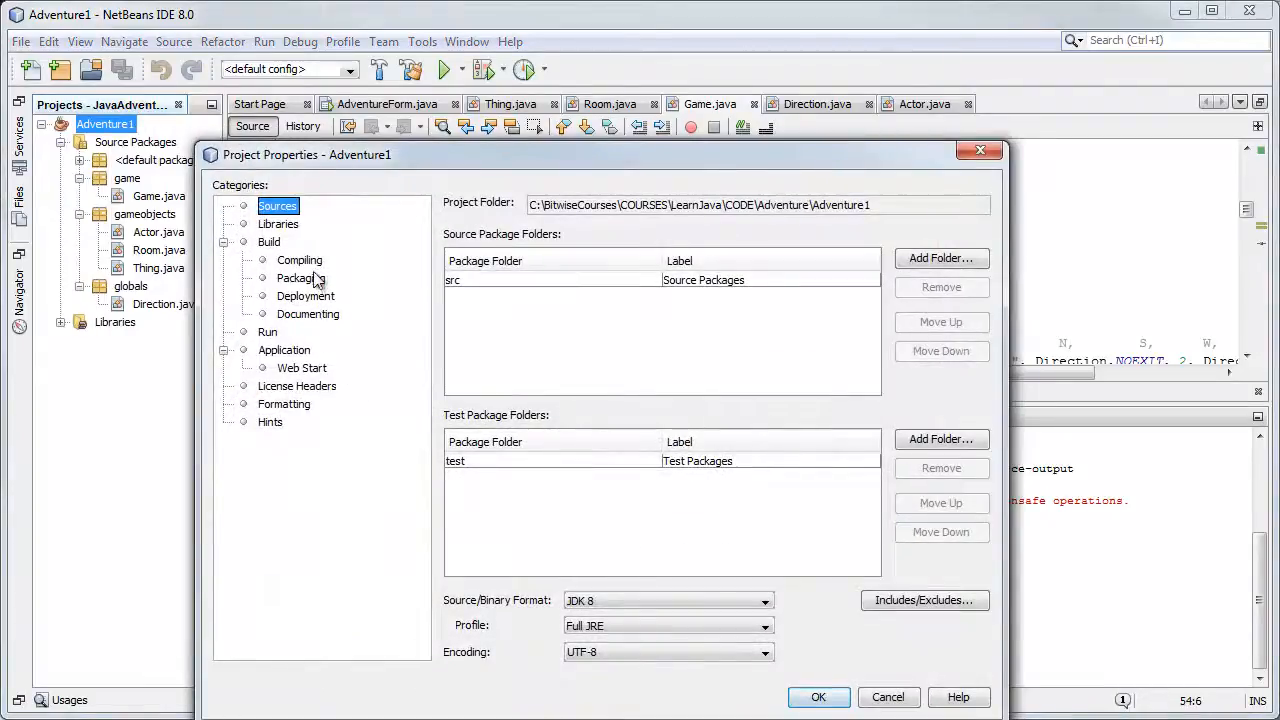
- Under Build > Compiling, add -Xlint:unchecked to Additional Compiler Options and confirm with OK
left_click(300, 260)
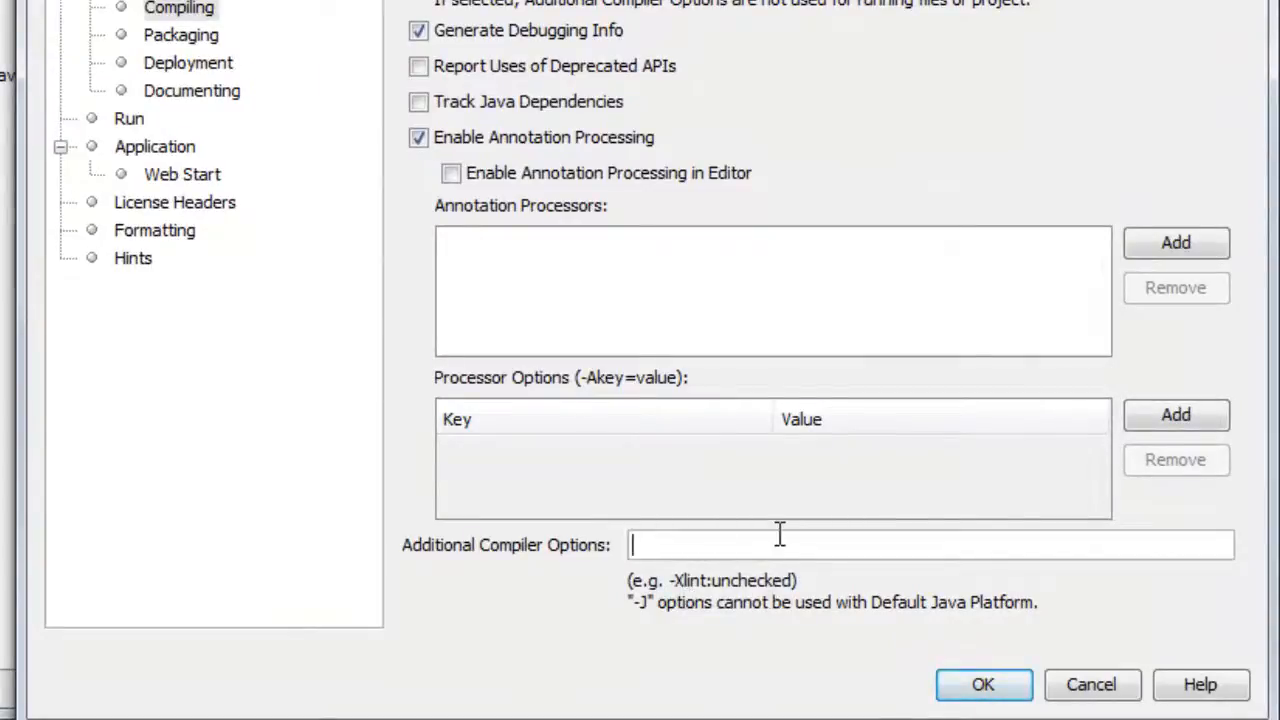
type("-Xlint:unc")
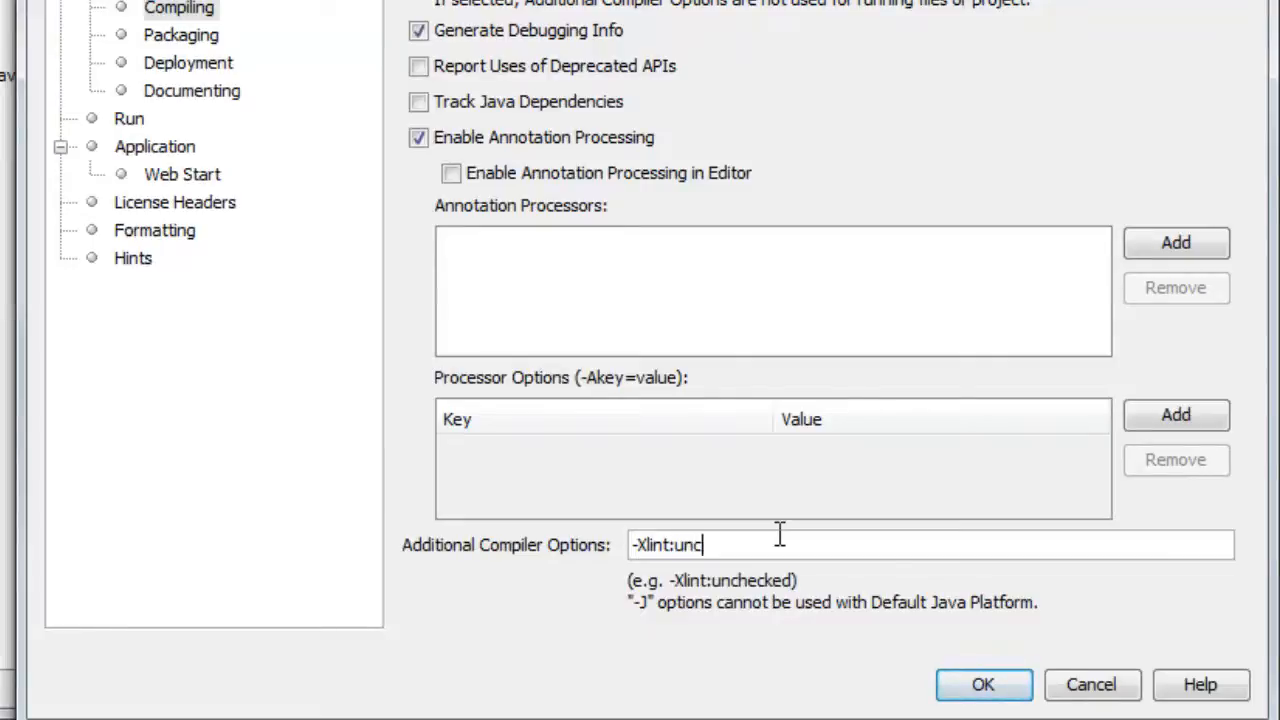
type("hecked")
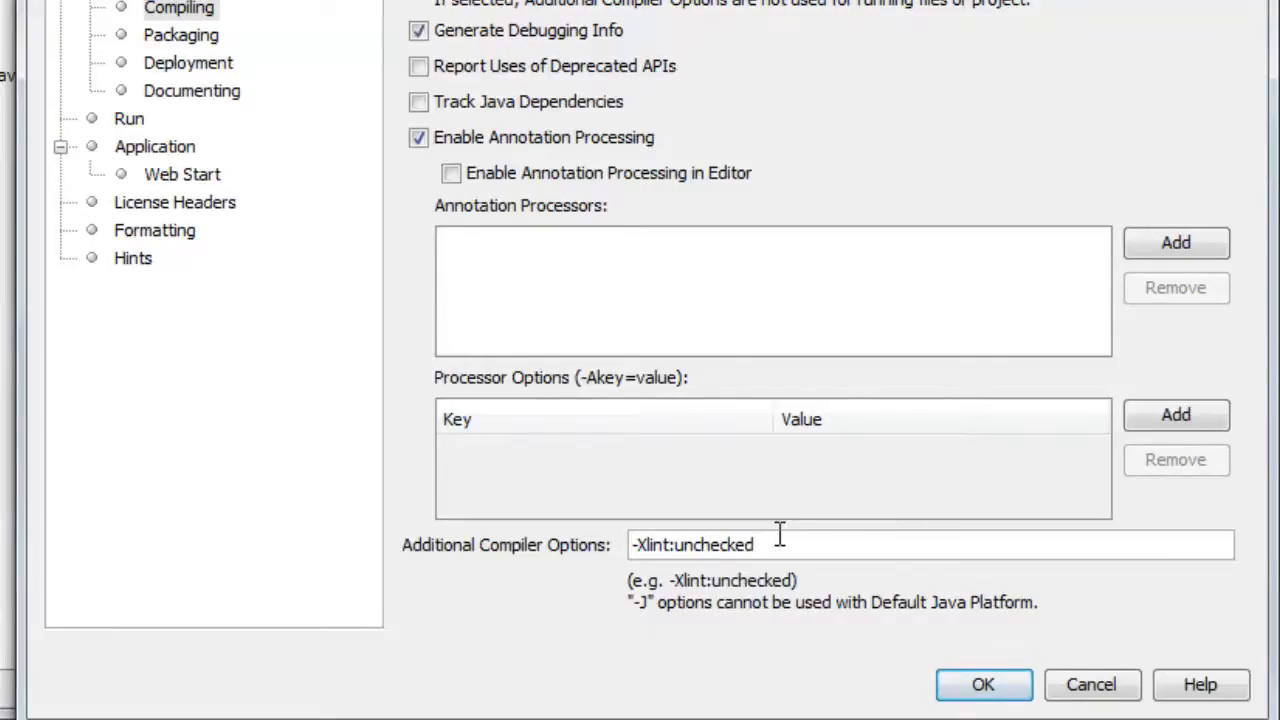
left_click(984, 684)
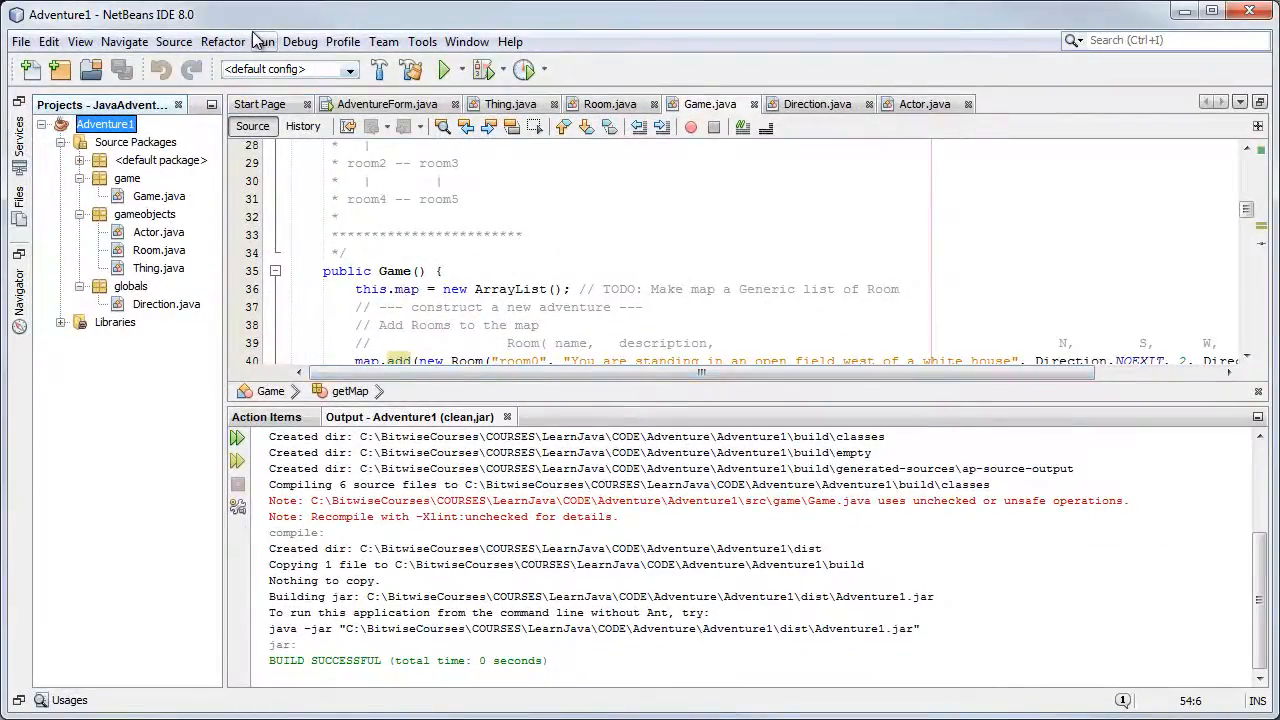
- Show the Run menu with its build and run commands for Adventure1
left_click(264, 40)
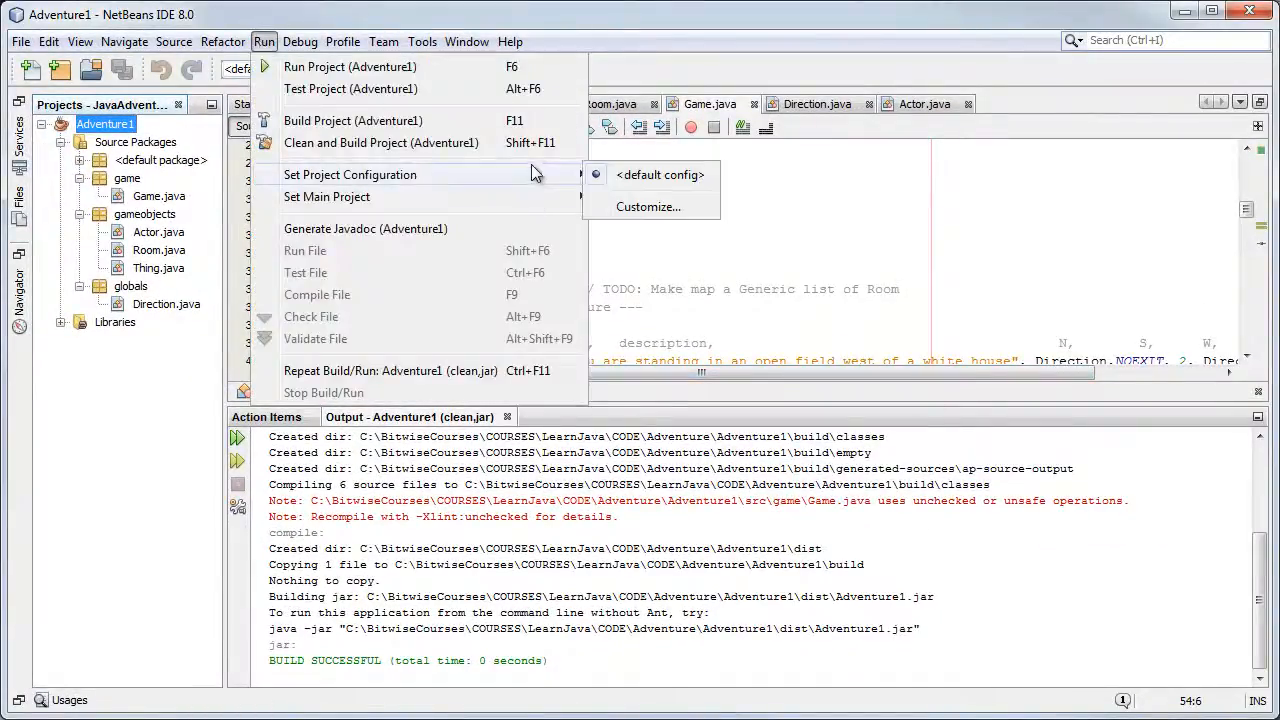